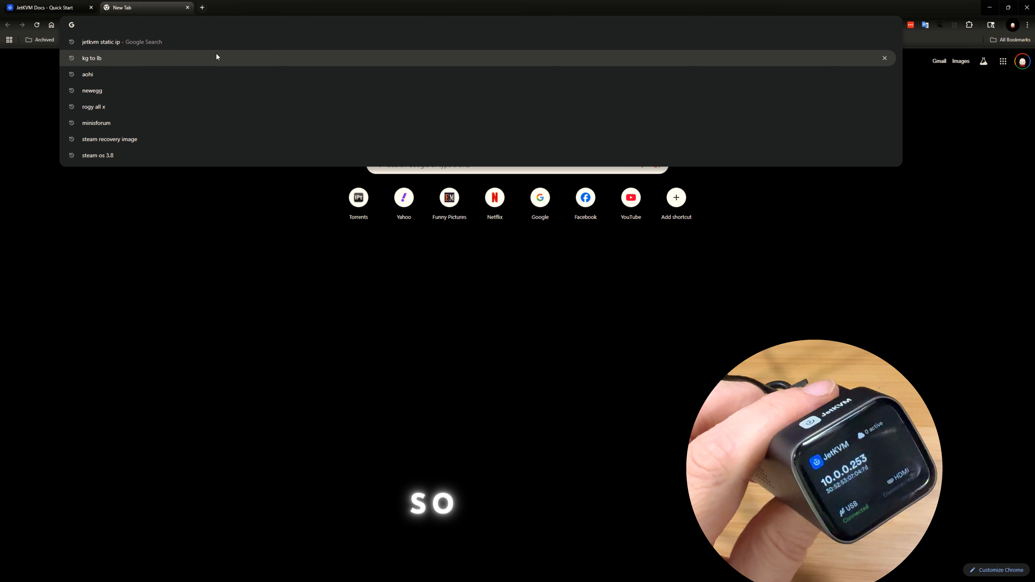
# Navigate to the JetKVM console at 10.0.0.211:8080, which reports no HDMI signal detected.
pyautogui.write('10.0.0.211:8080')
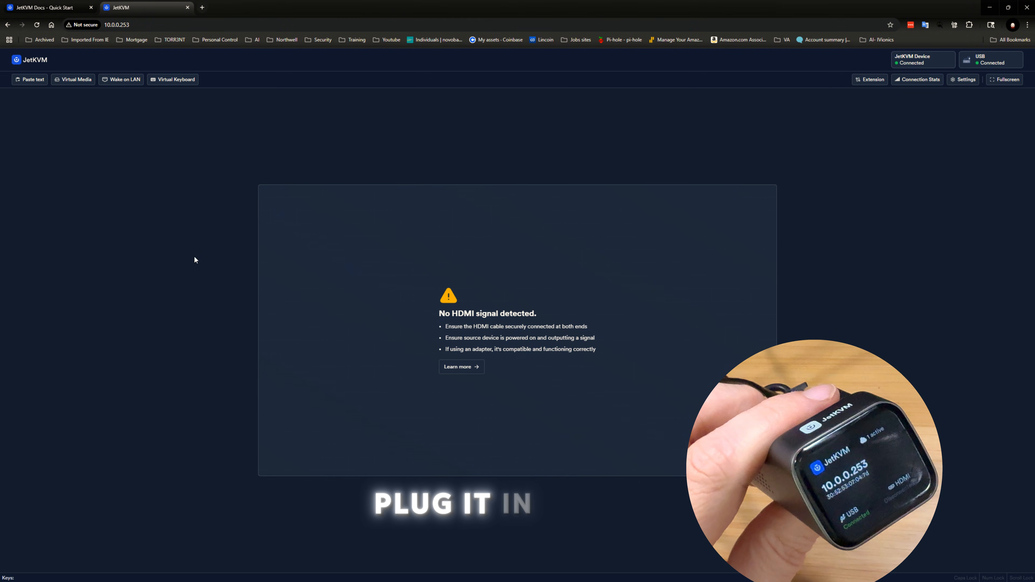
pyautogui.moveTo(293, 305)
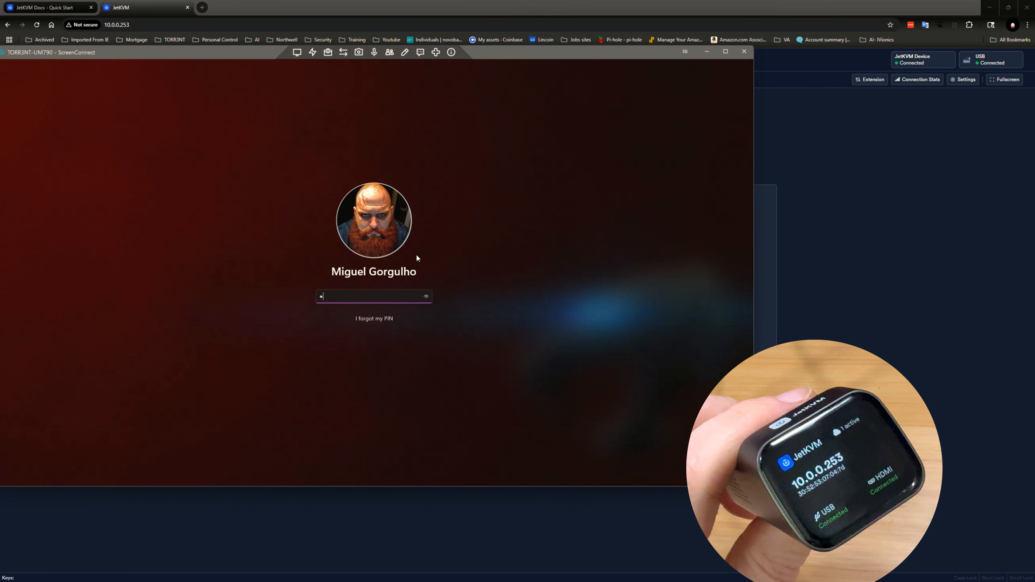
# Submit the PIN on the Windows lock screen so the remote desktop streams in the console.
pyautogui.press('Return')
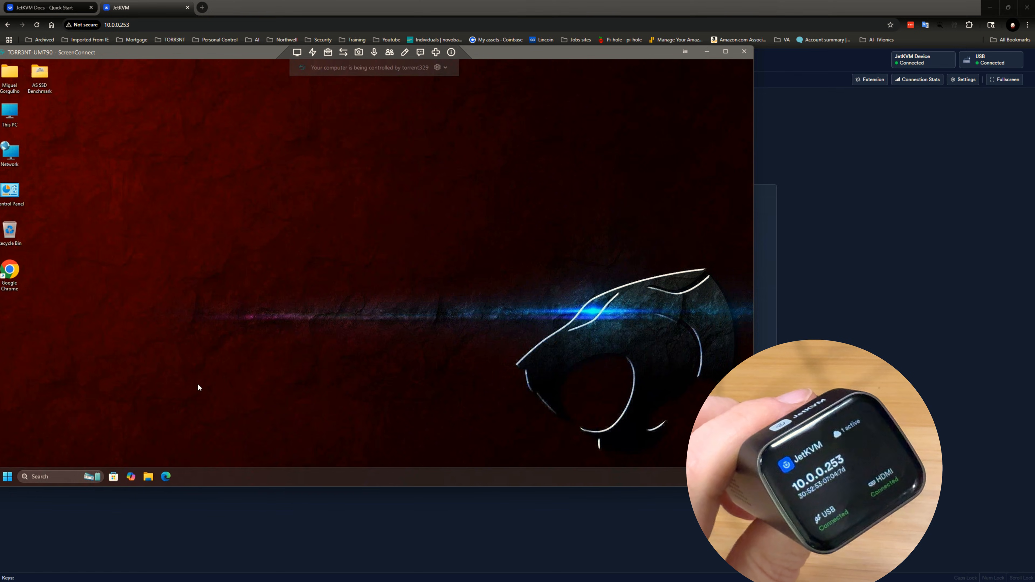
pyautogui.click(7, 476)
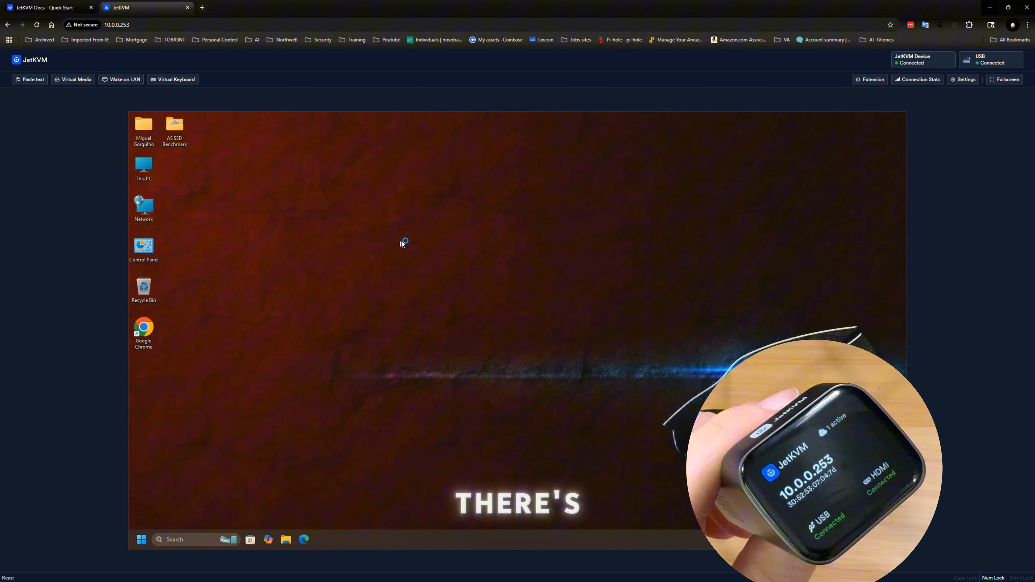
pyautogui.moveTo(465, 258)
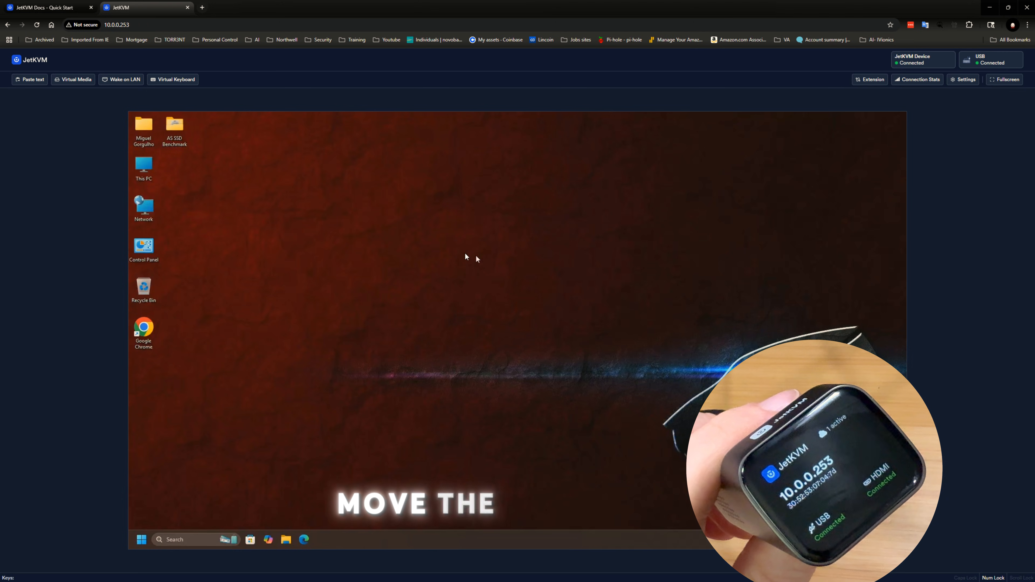
pyautogui.moveTo(529, 241)
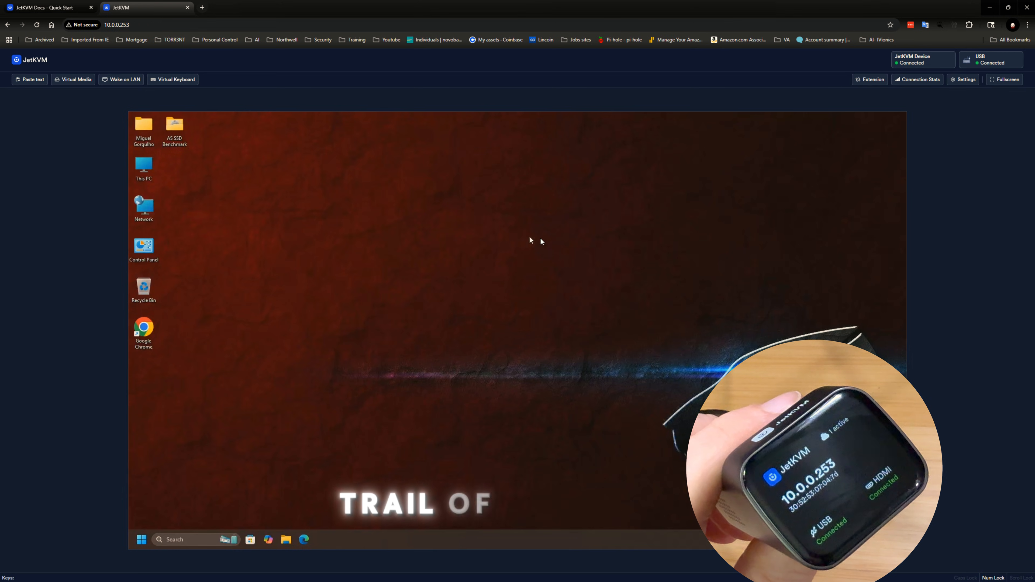
pyautogui.moveTo(350, 180)
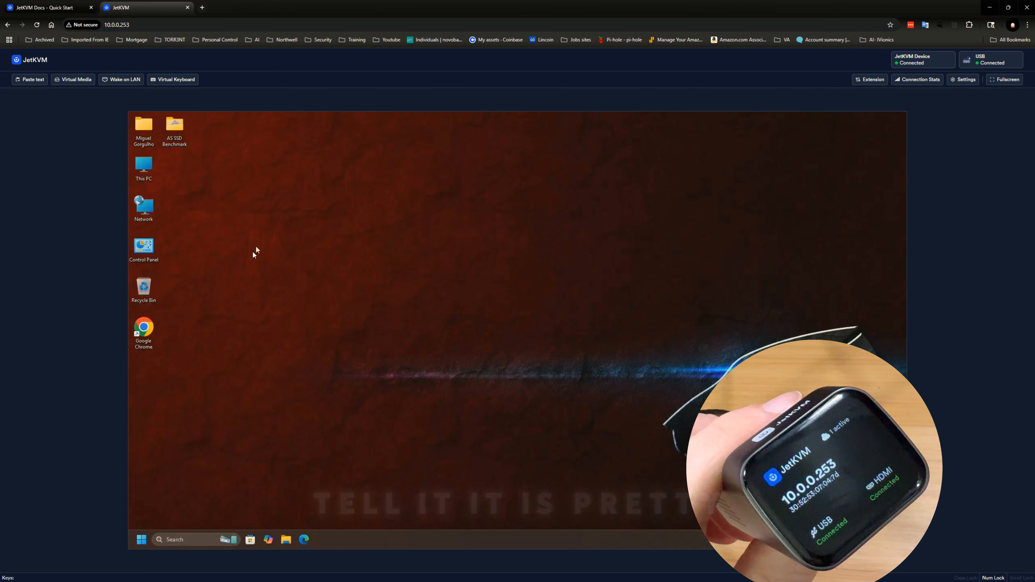
pyautogui.moveTo(205, 204)
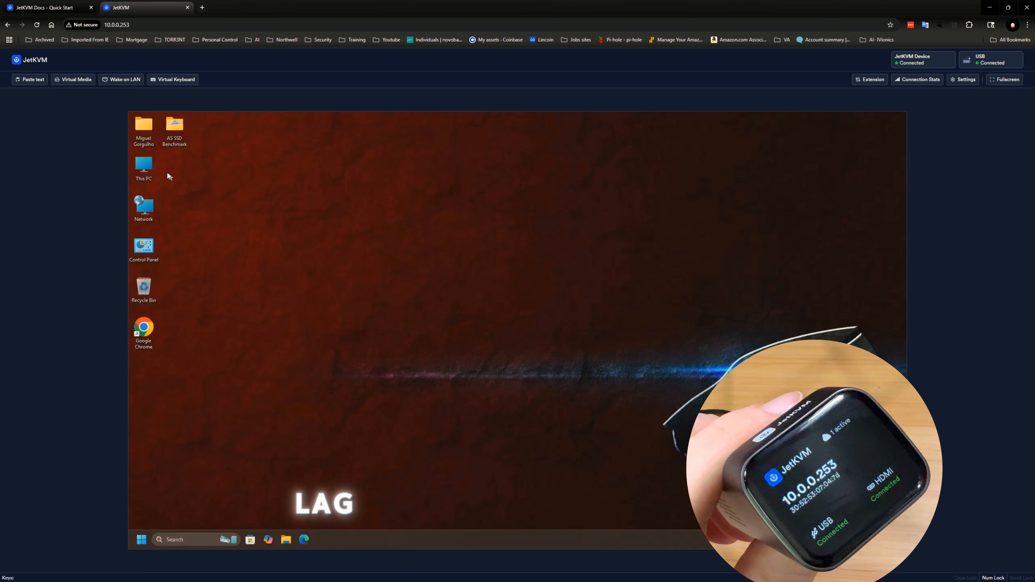
pyautogui.doubleClick(144, 164)
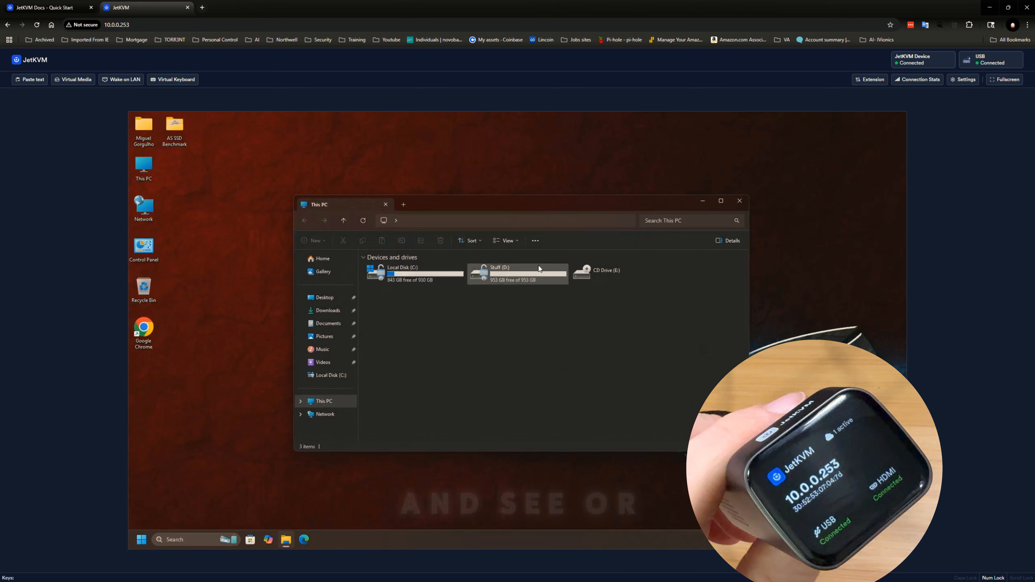
pyautogui.click(738, 201)
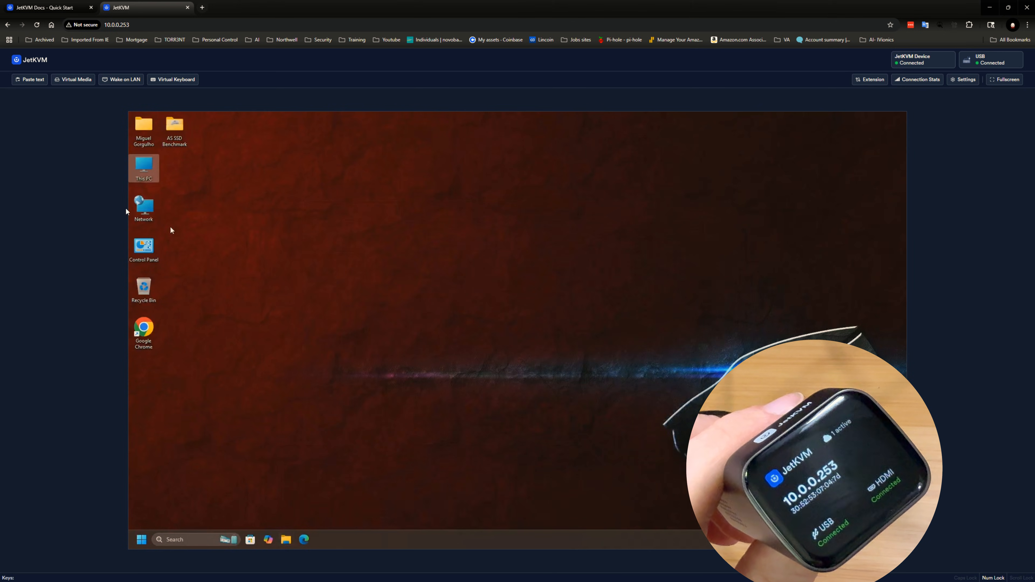
pyautogui.moveTo(395, 252)
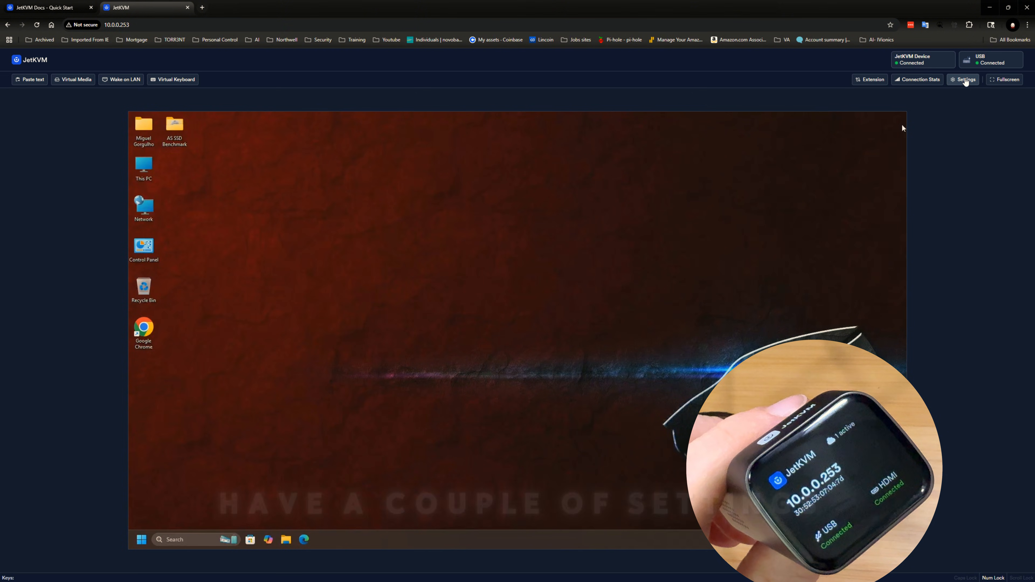
pyautogui.click(964, 79)
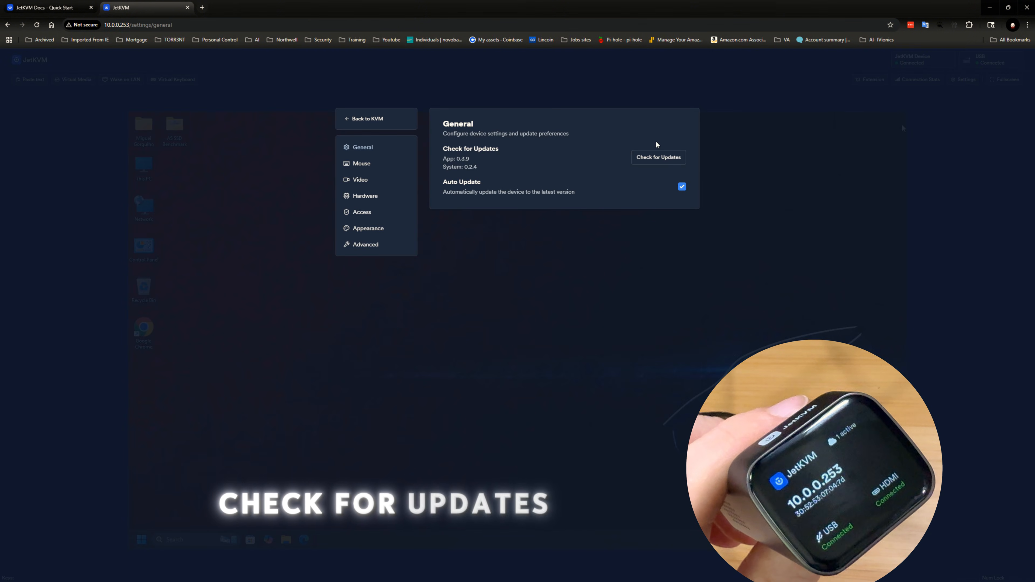
pyautogui.click(360, 180)
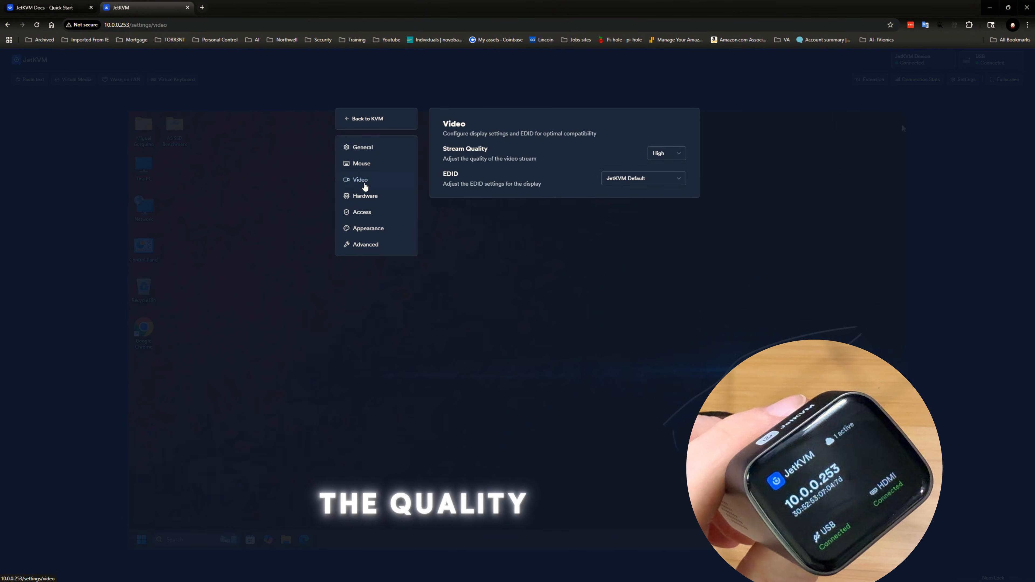
pyautogui.click(364, 195)
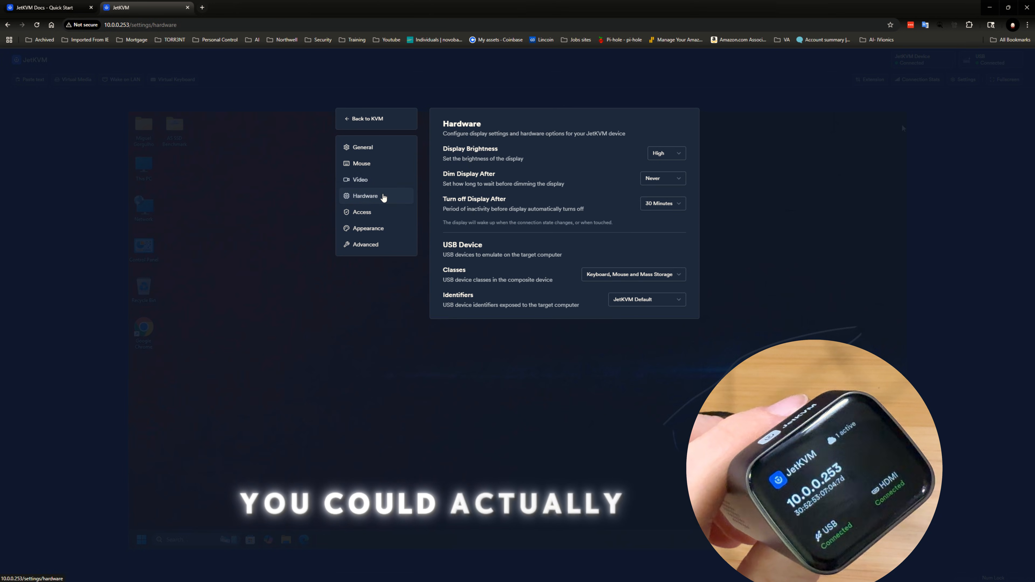
pyautogui.click(361, 212)
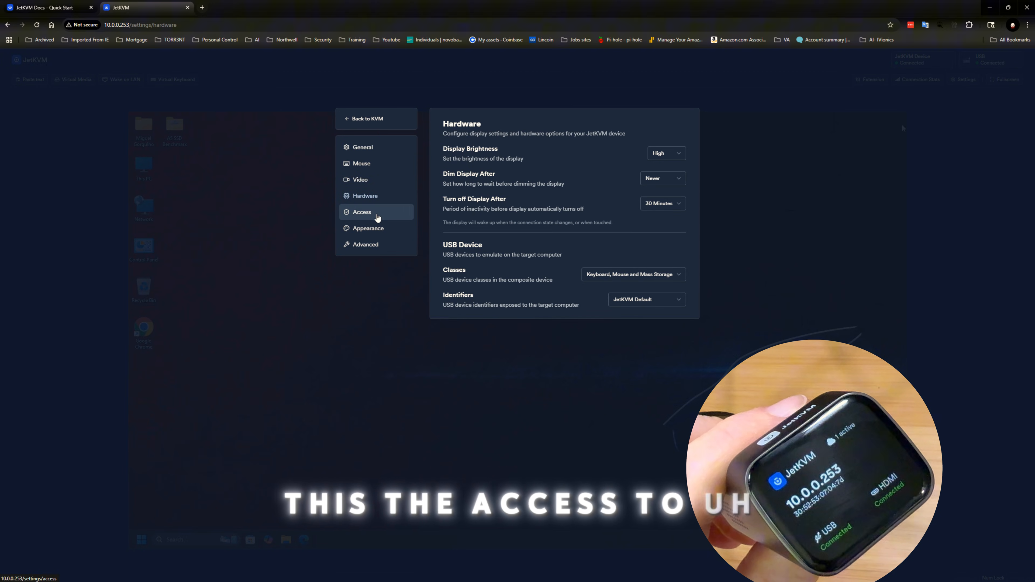
pyautogui.click(361, 212)
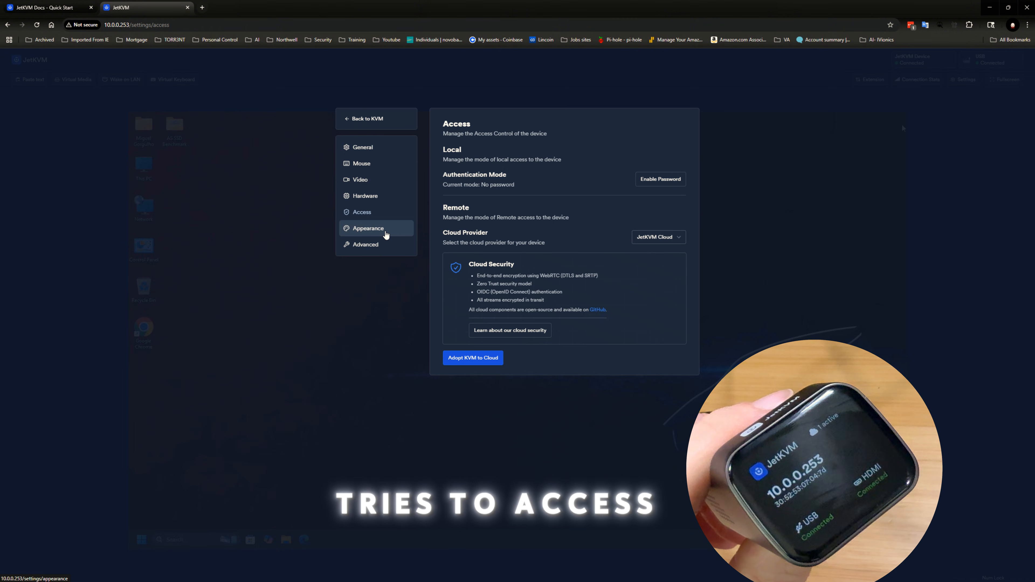
pyautogui.click(368, 229)
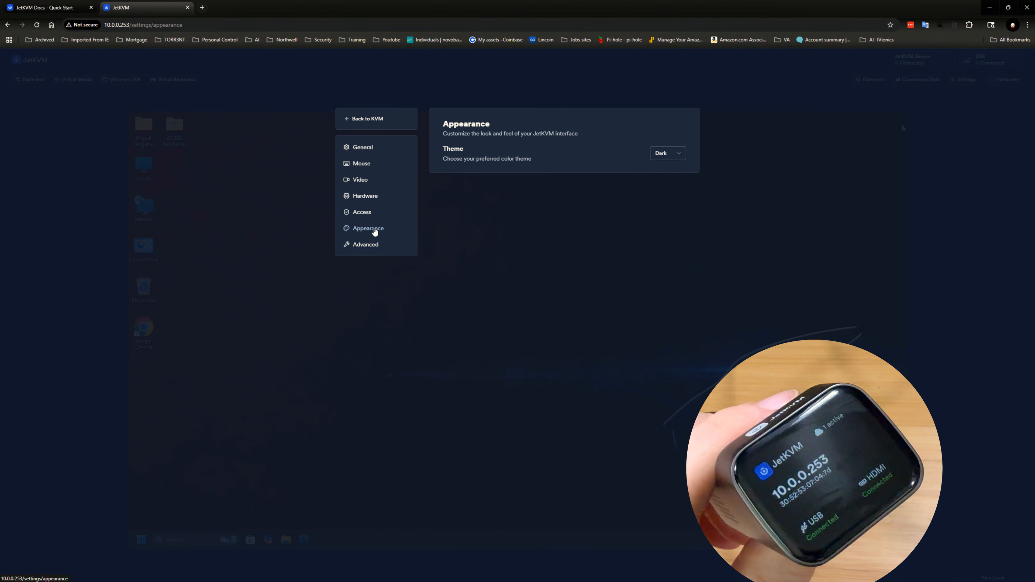
pyautogui.click(366, 244)
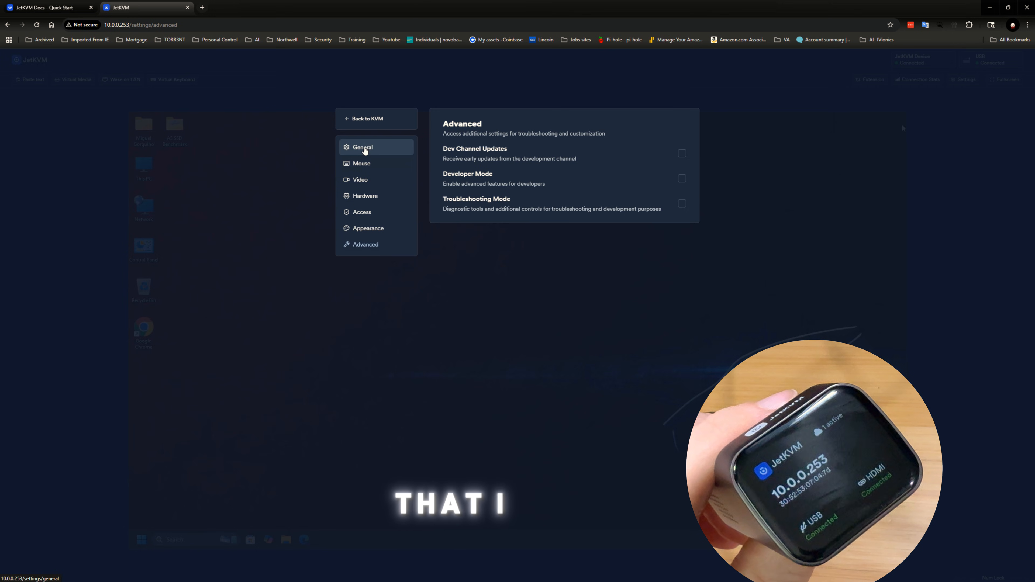
pyautogui.click(367, 119)
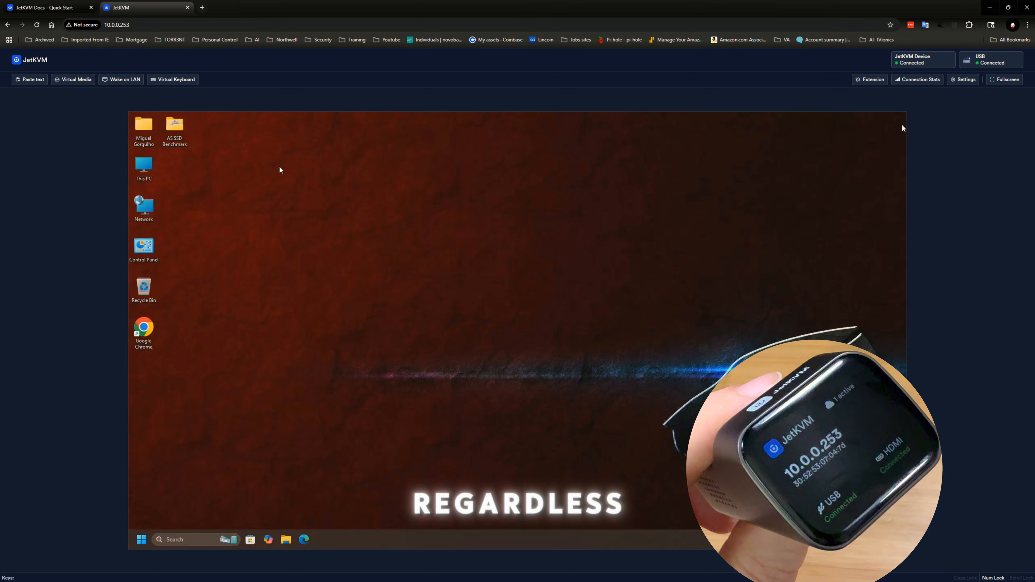
pyautogui.moveTo(469, 261)
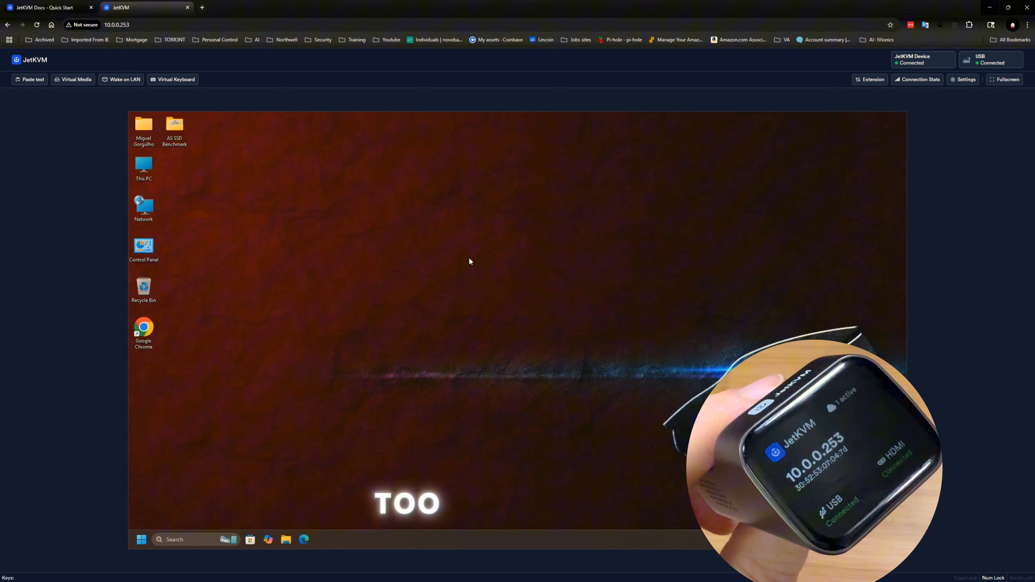
# Show the Connection Stats graphs beside the desktop, visiting Settings briefly and returning to KVM.
pyautogui.click(873, 79)
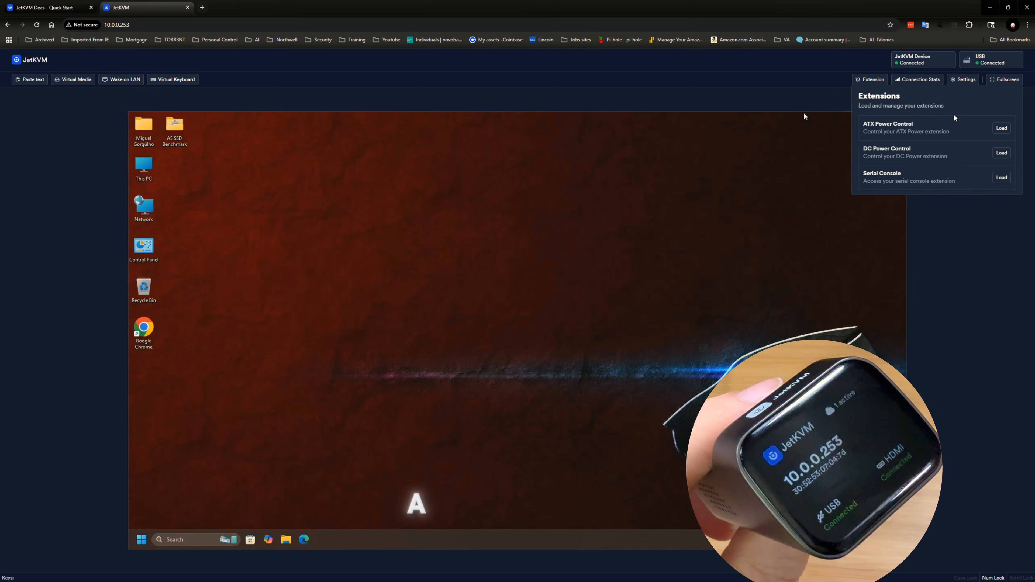
pyautogui.click(720, 79)
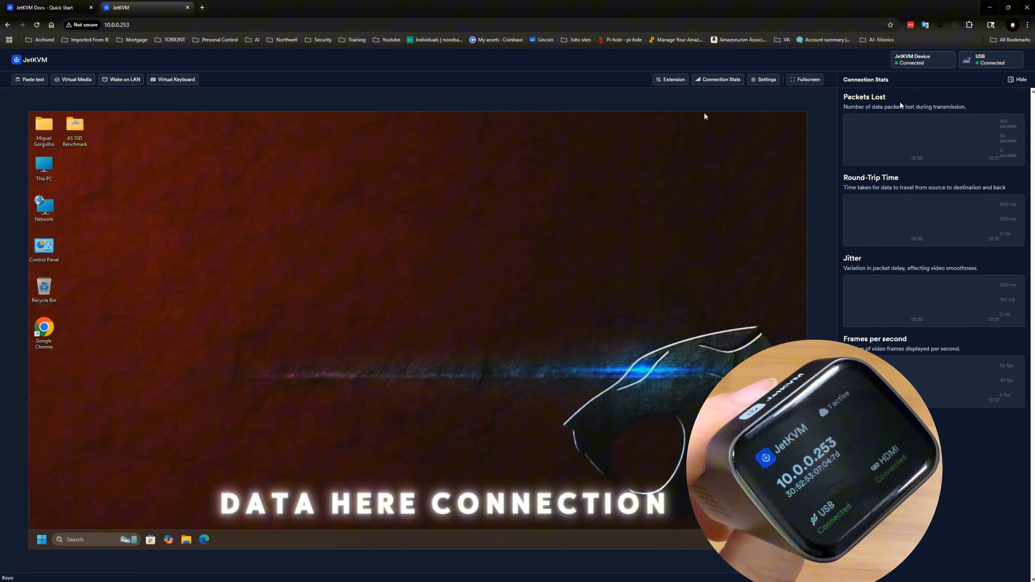
pyautogui.moveTo(795, 98)
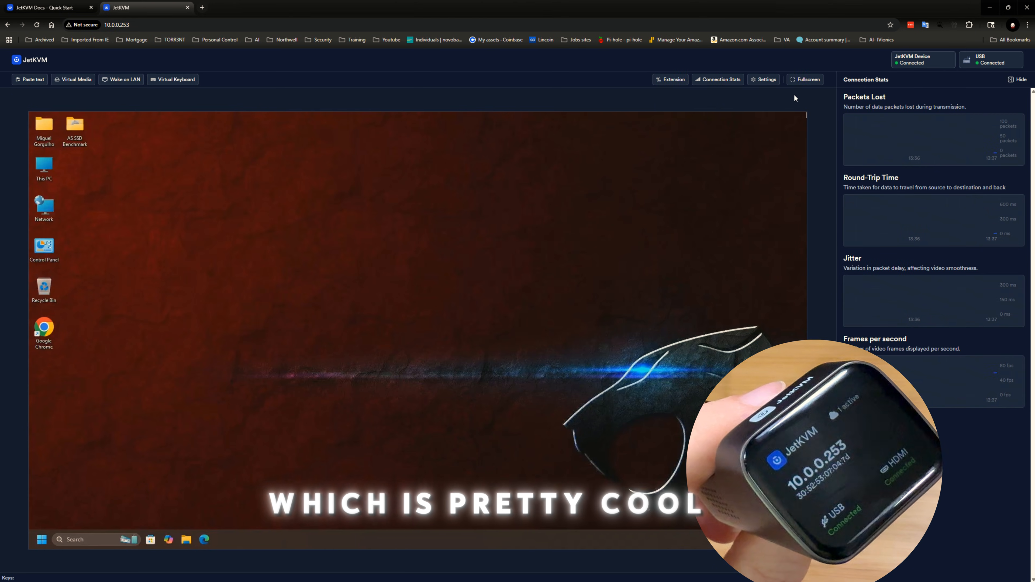
pyautogui.click(764, 80)
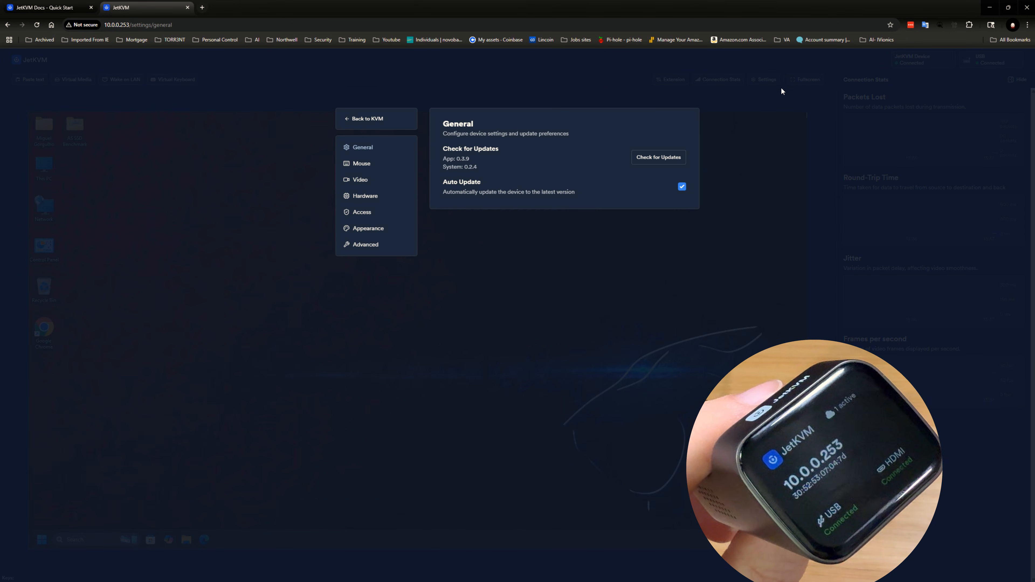
pyautogui.click(368, 118)
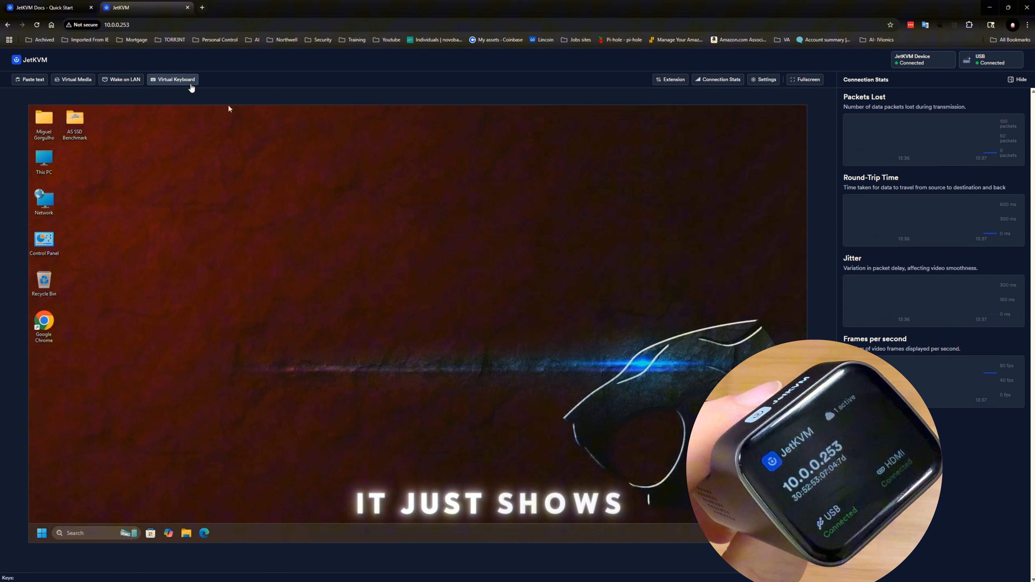
pyautogui.click(173, 80)
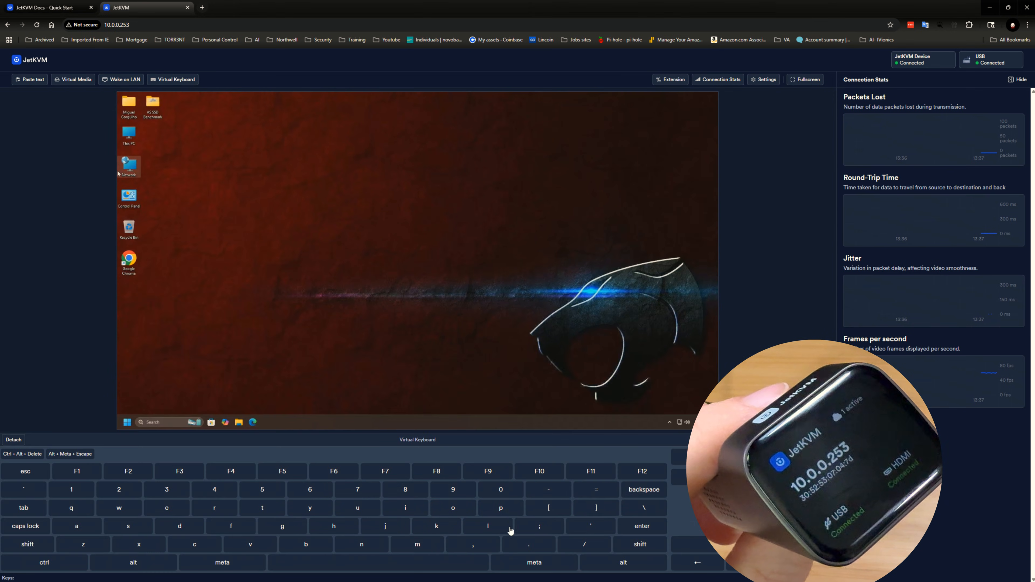
pyautogui.click(173, 79)
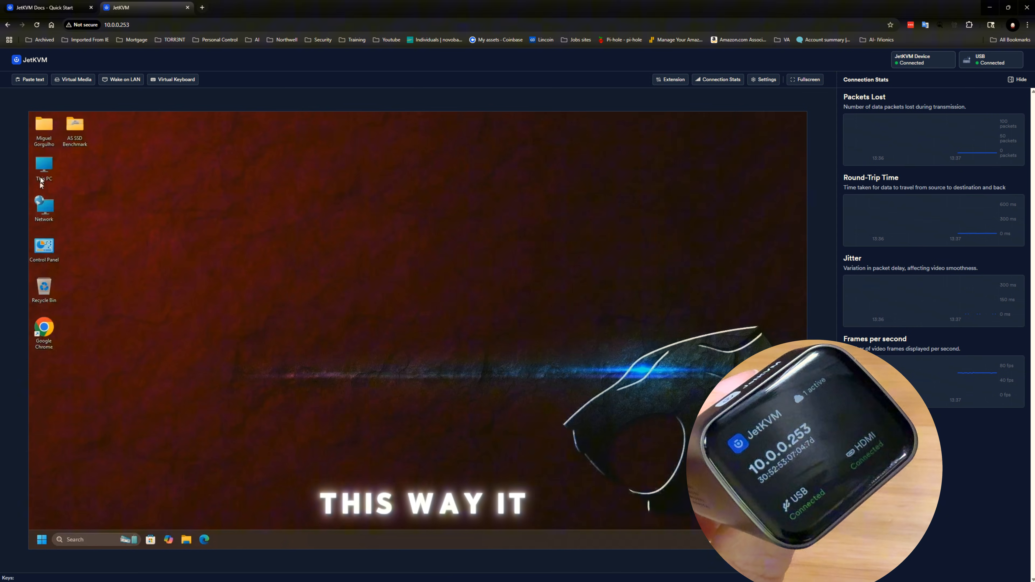
# Open This PC showing its three drives and drag the Explorer window toward the desktop centre.
pyautogui.doubleClick(44, 165)
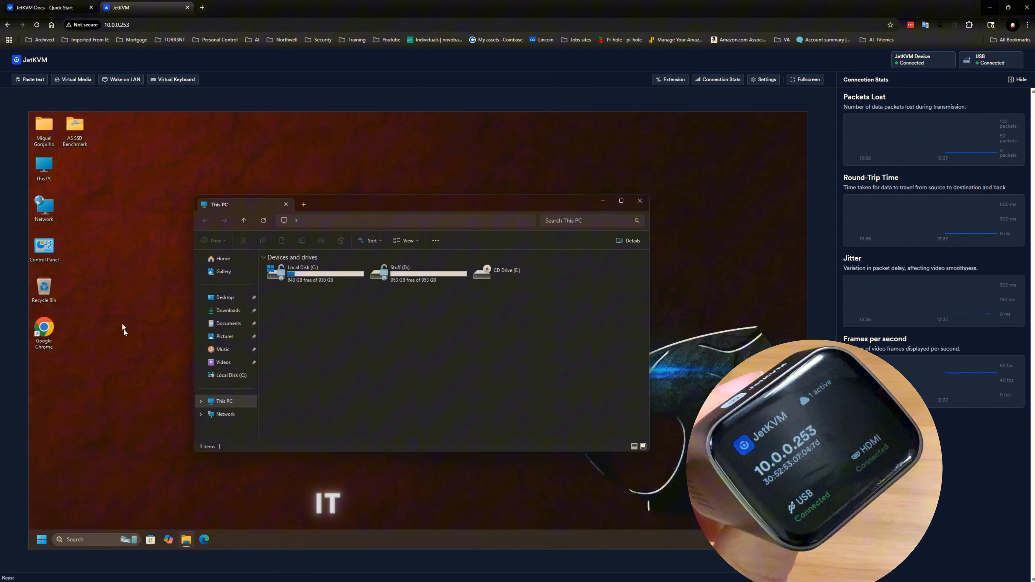
pyautogui.click(304, 270)
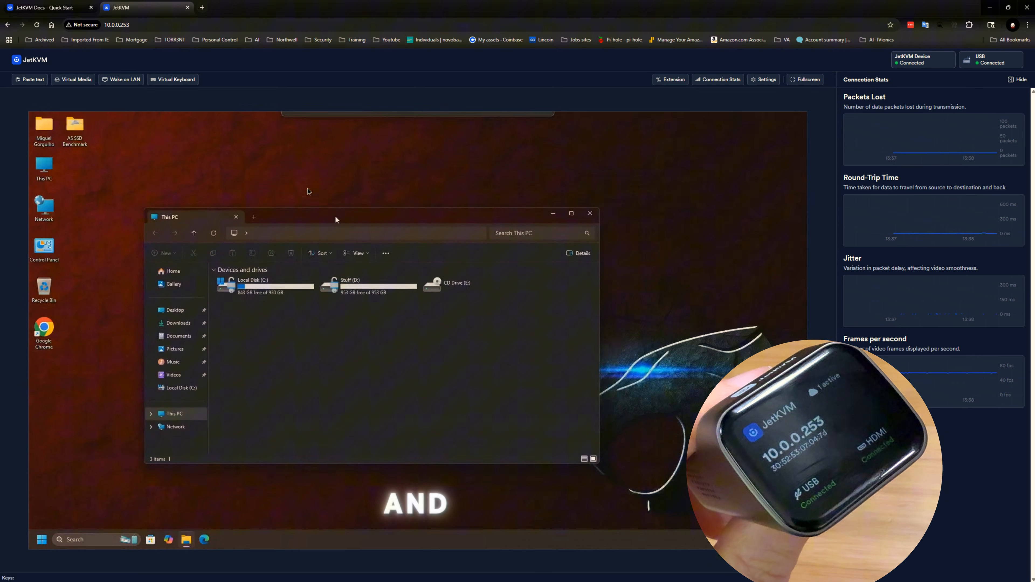
pyautogui.moveTo(335, 216); pyautogui.dragTo(450, 199)
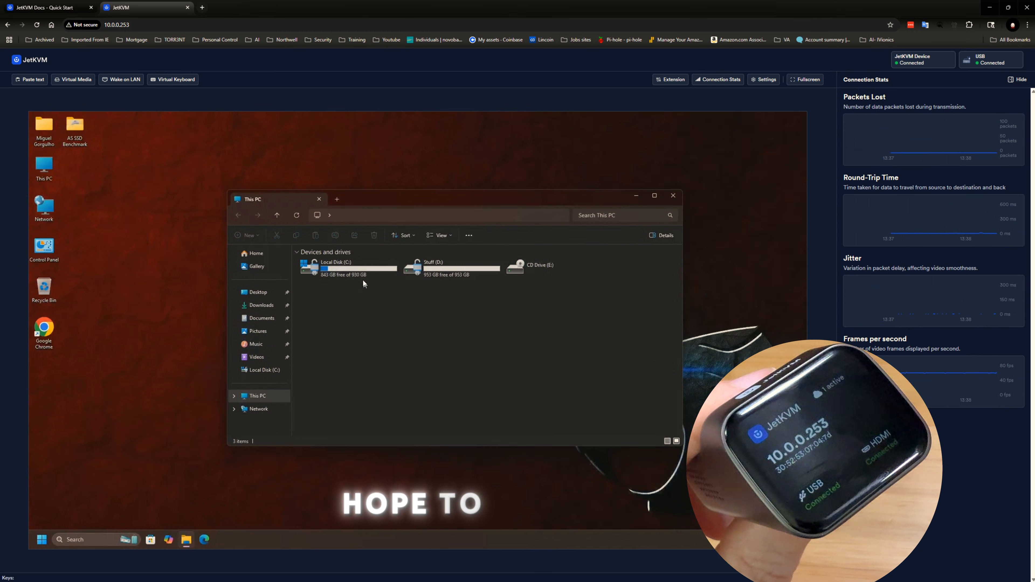
pyautogui.moveTo(350, 267)
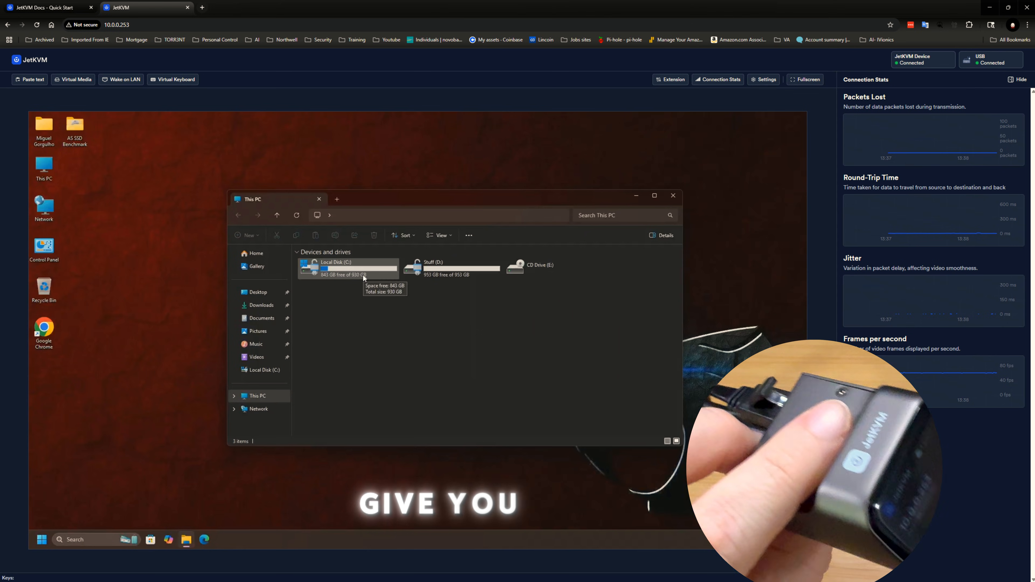